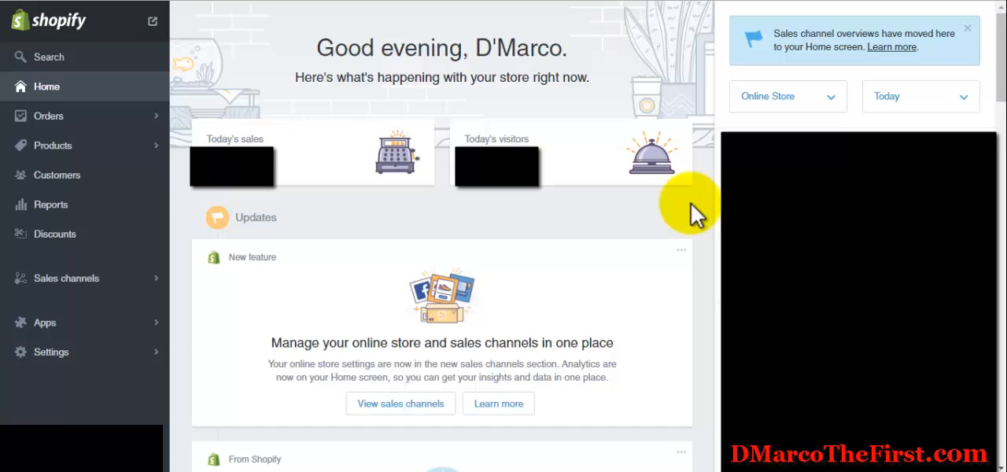
mouse_move(122, 224)
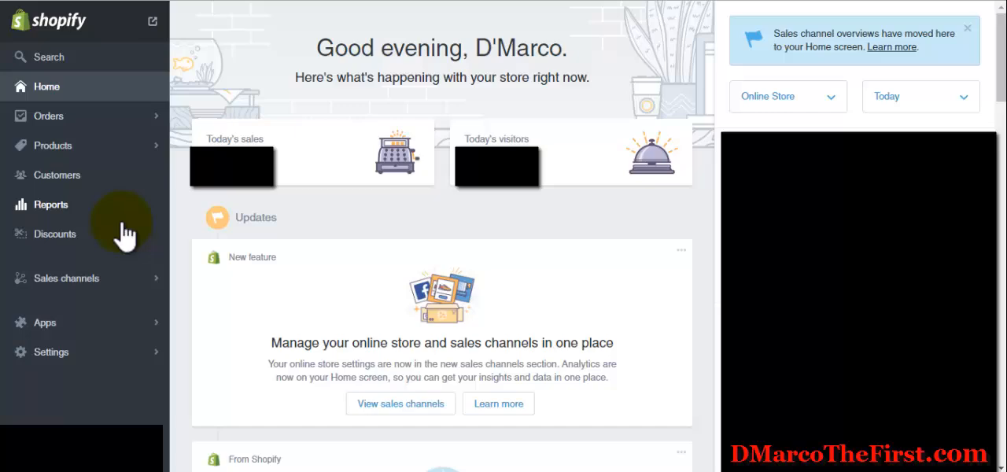
mouse_move(129, 154)
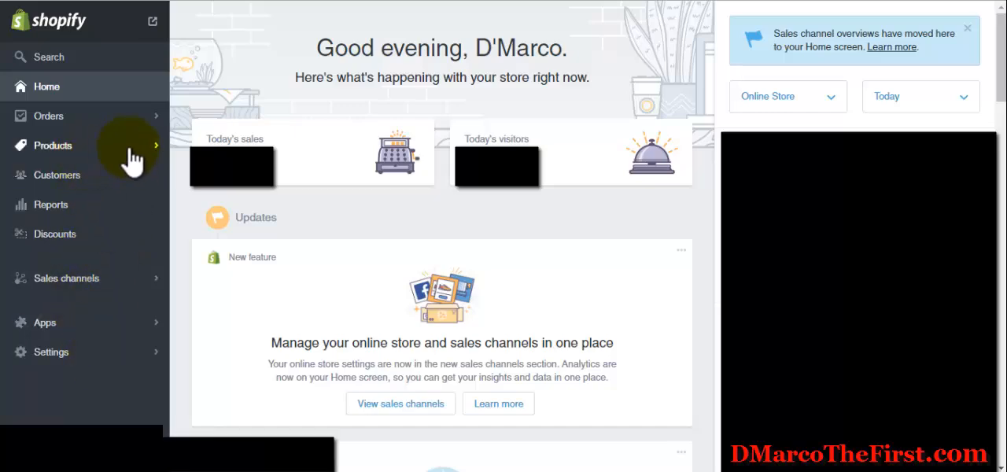
- Open a product from the Products list to view its variants and search listing preview
click(53, 146)
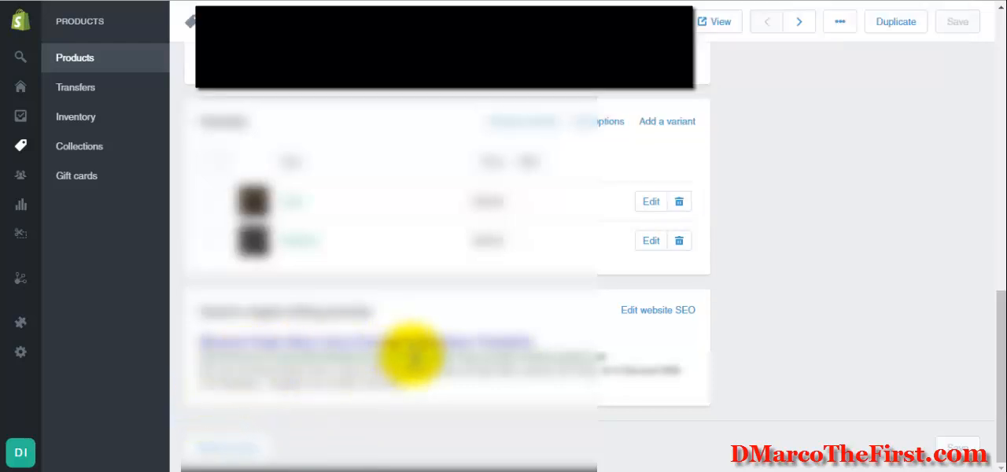
mouse_move(570, 358)
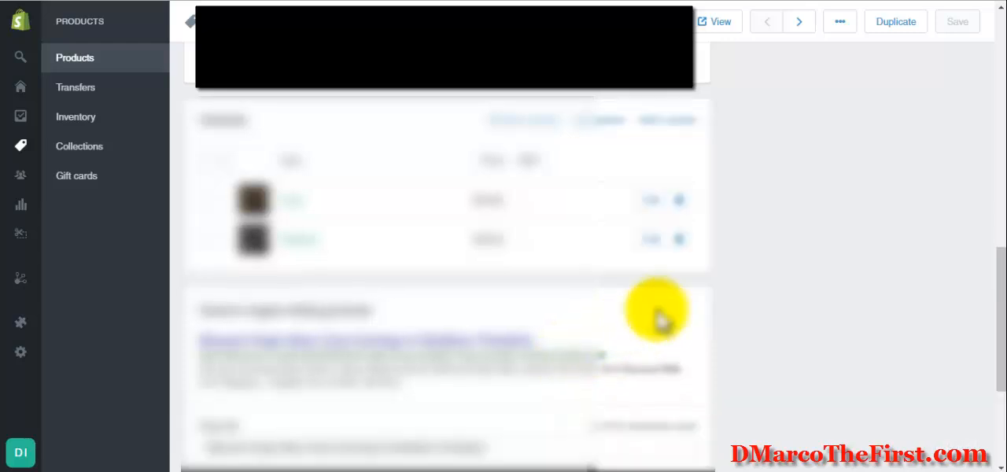
- Scroll down to the expanded SEO fields: page title, meta description and URL handle
scroll(down, 3)
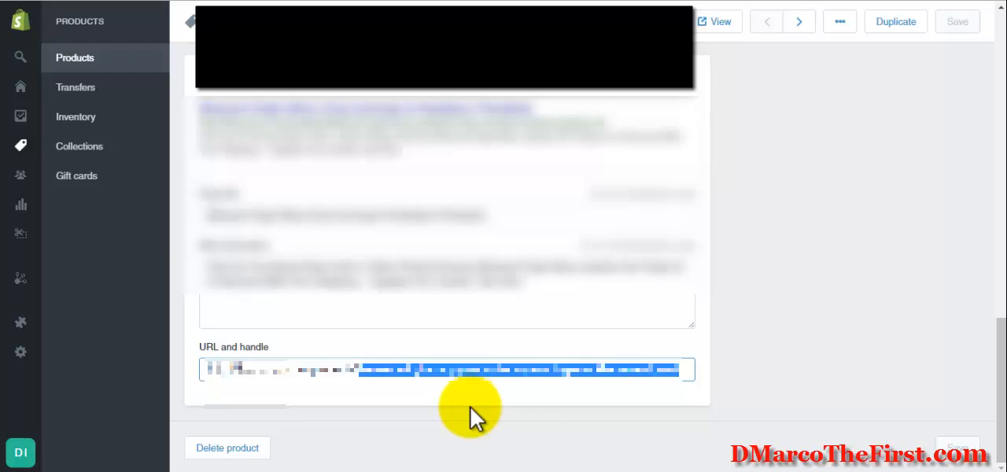
- Replace the product's URL handle with "whatever you want it to be"
text(whatever you)
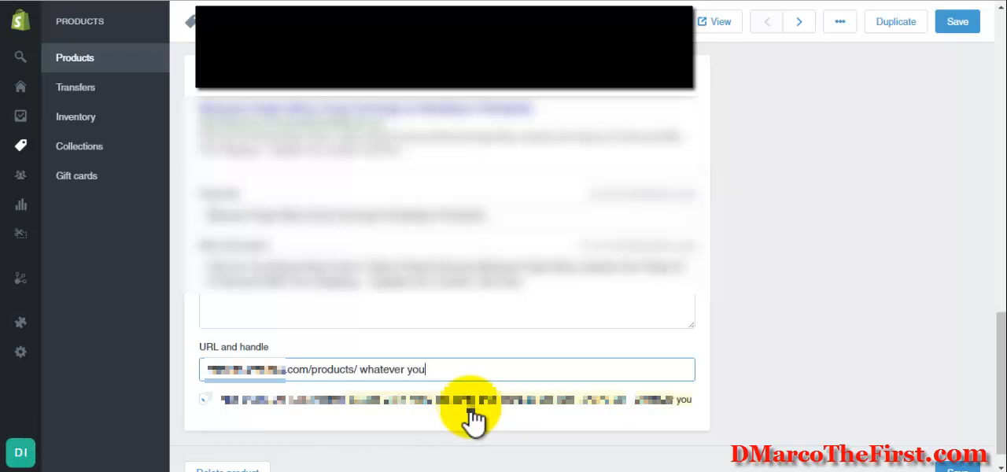
text(want it to)
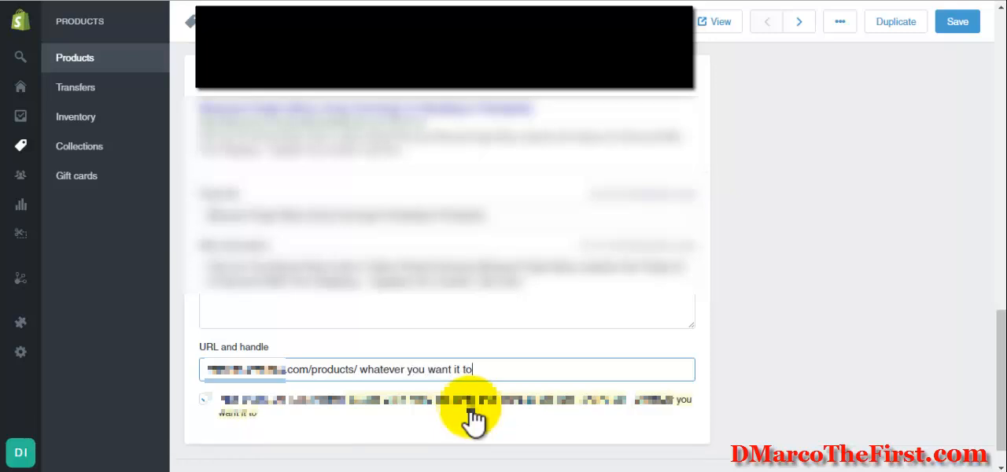
text(be)
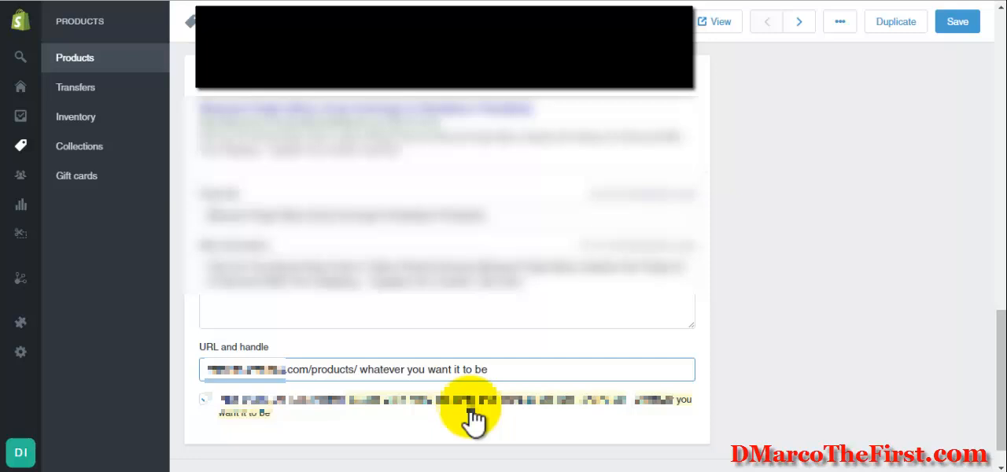
mouse_move(896, 21)
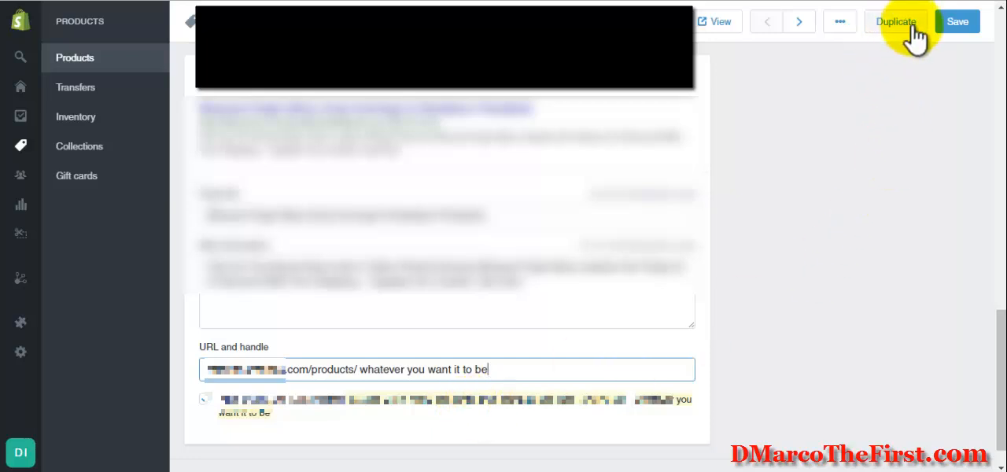
mouse_move(921, 175)
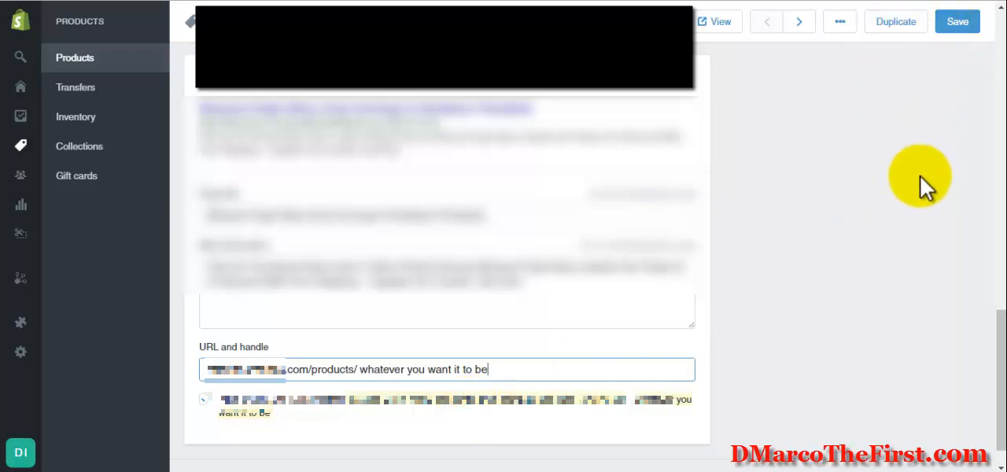
mouse_move(759, 248)
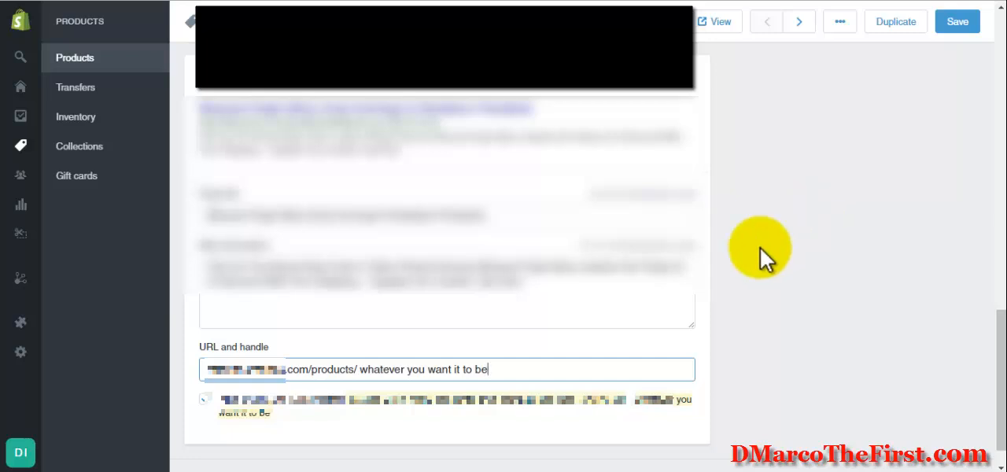
mouse_move(543, 361)
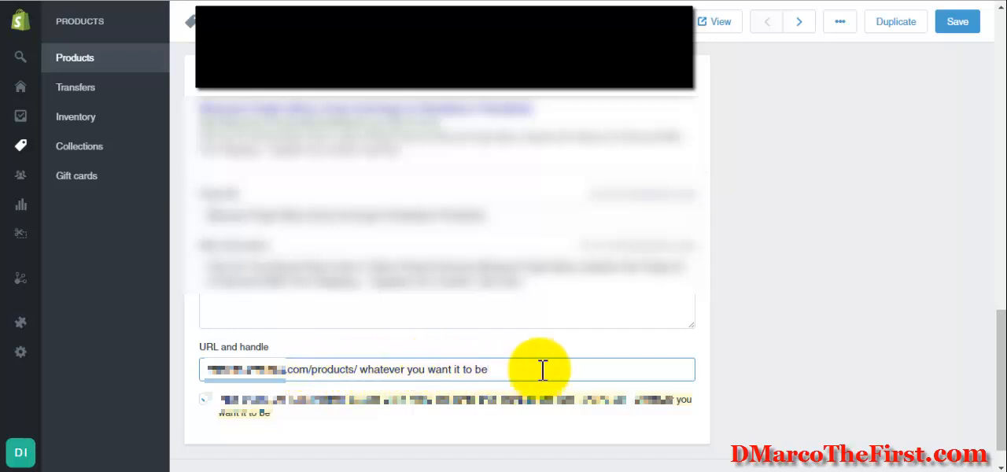
mouse_move(557, 369)
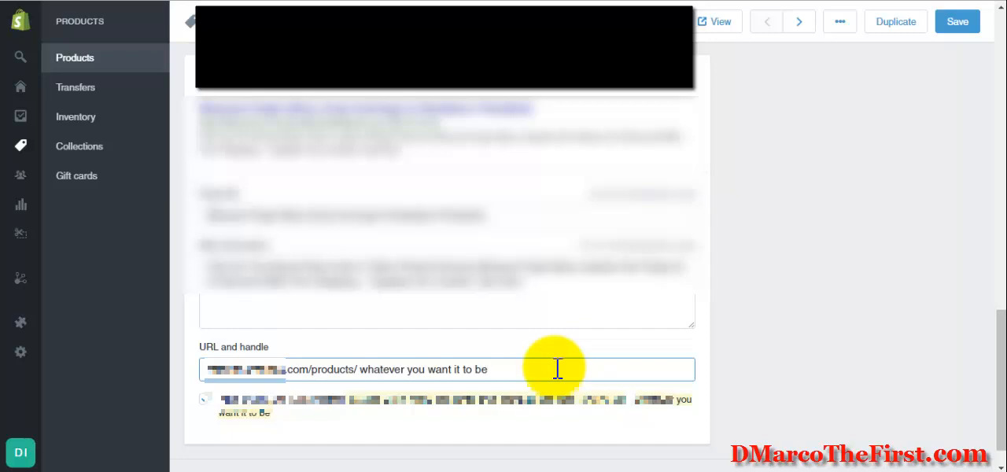